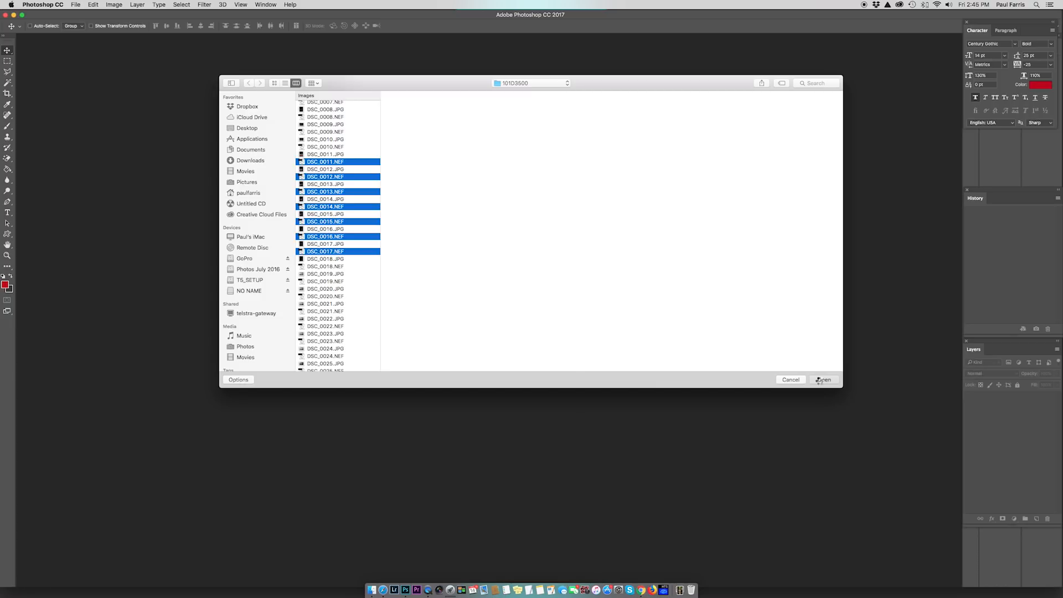
# - Open the seven selected RAW files DSC_0011 to DSC_0017 in Camera Raw
pyautogui.click(823, 379)
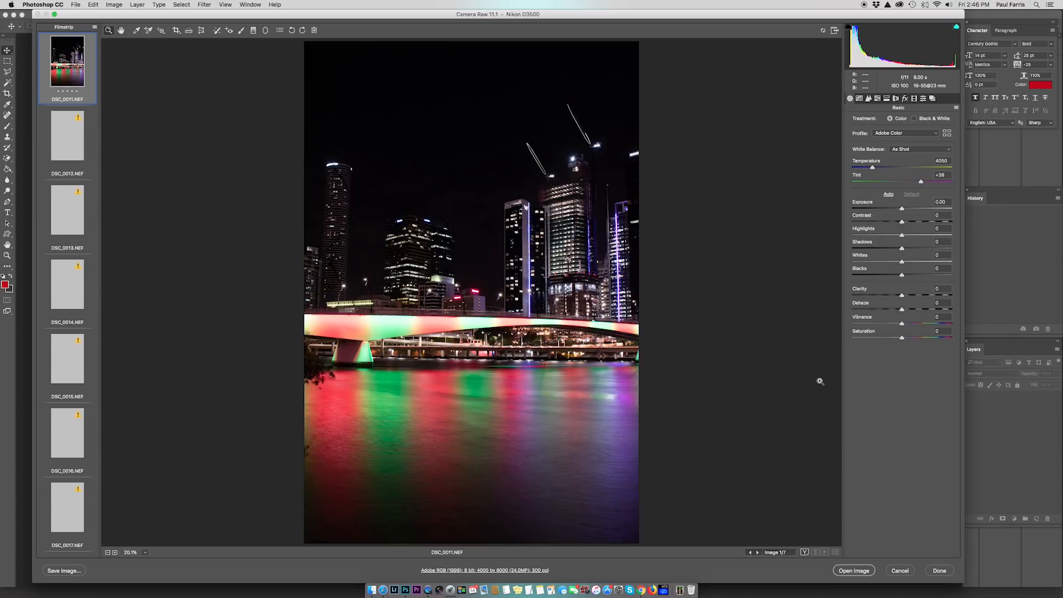
pyautogui.click(66, 139)
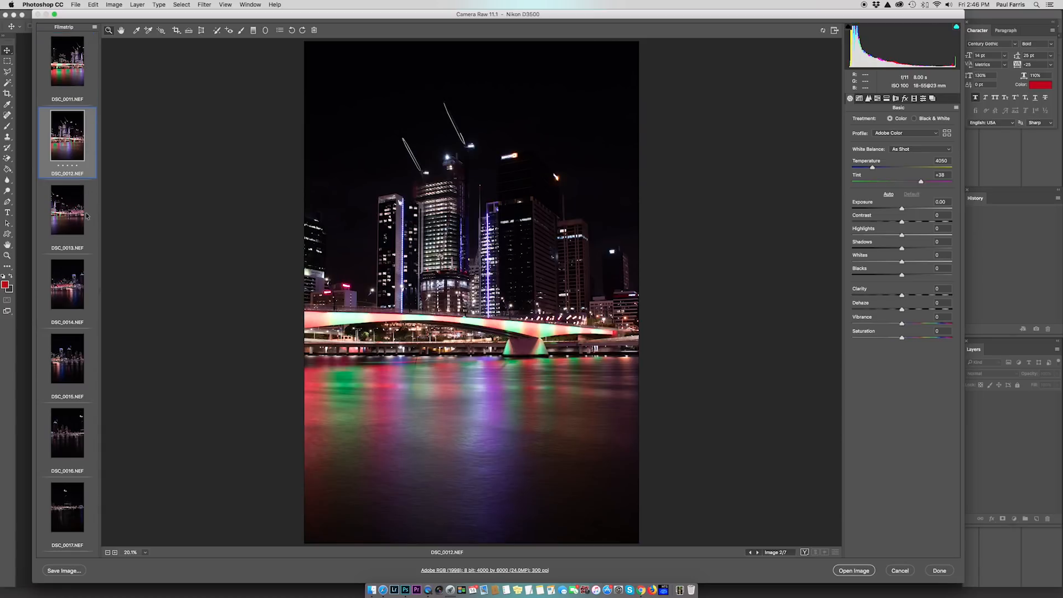
pyautogui.click(67, 284)
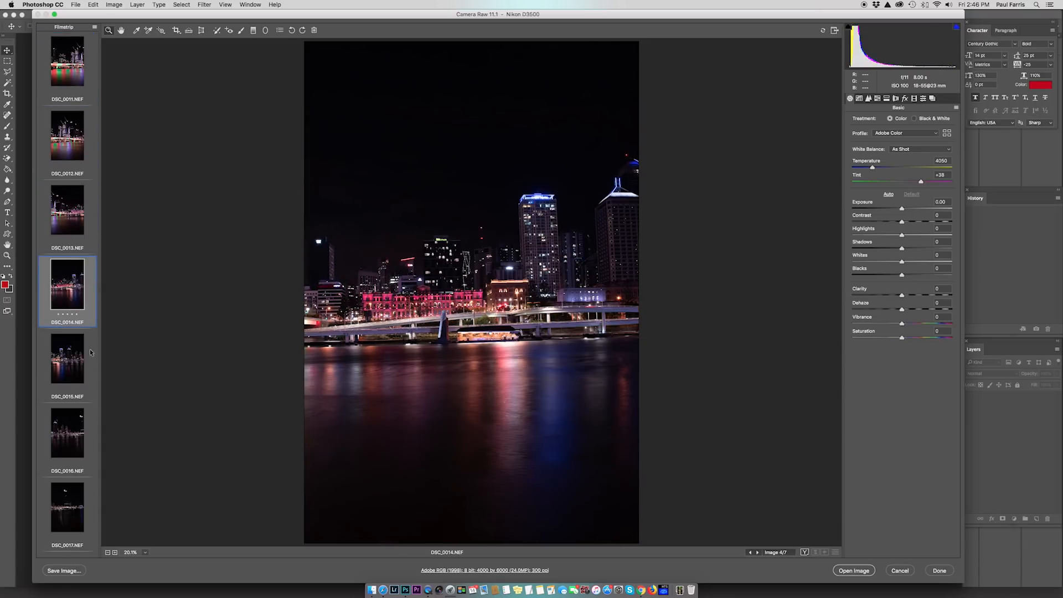
pyautogui.moveTo(97, 153)
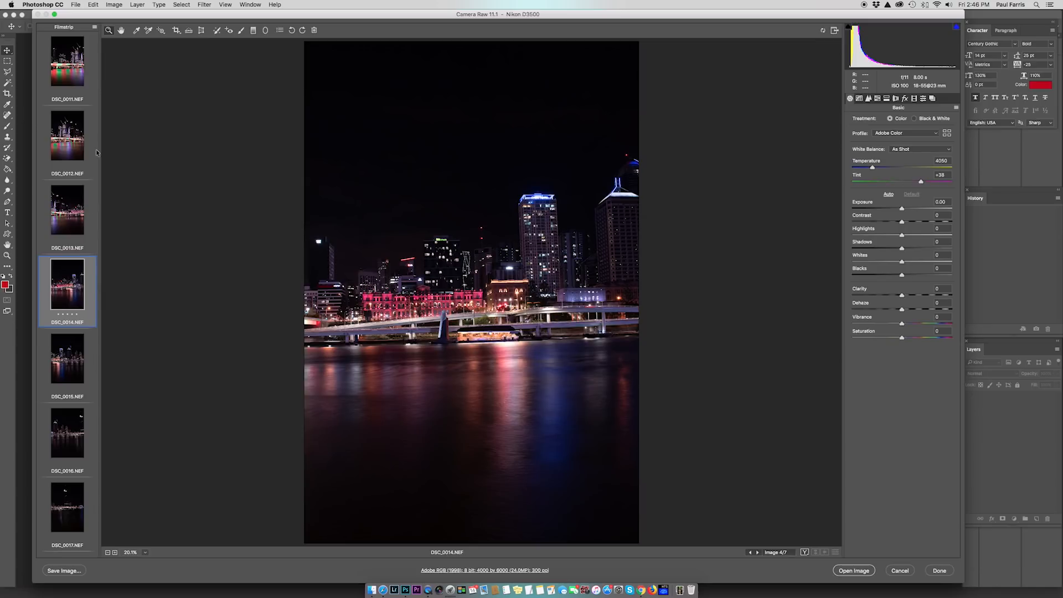
pyautogui.click(67, 61)
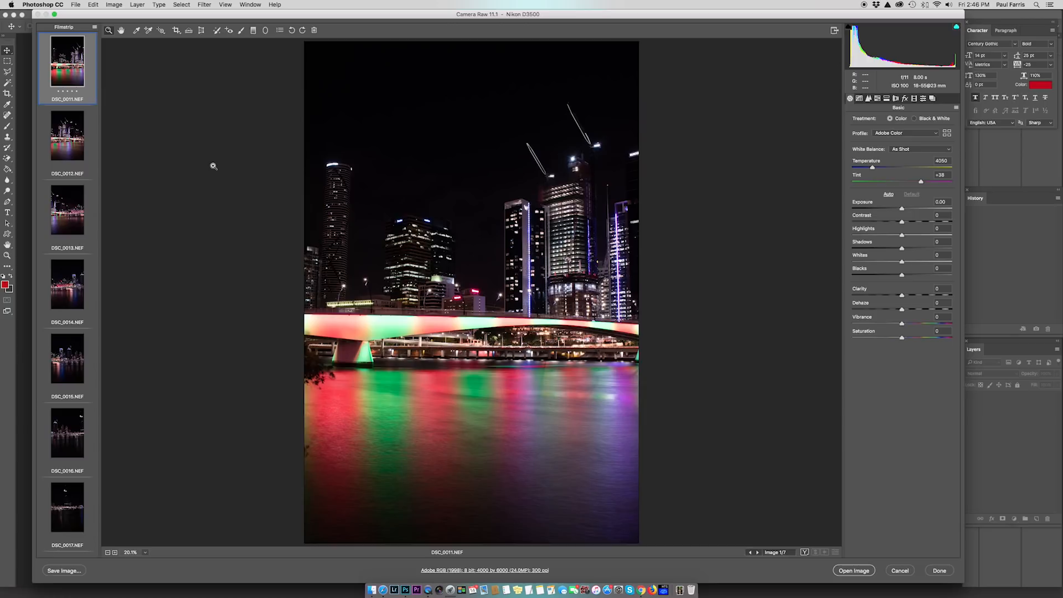
# - Select all seven photos in the Camera Raw filmstrip with Cmd+A
pyautogui.press('cmd+a')
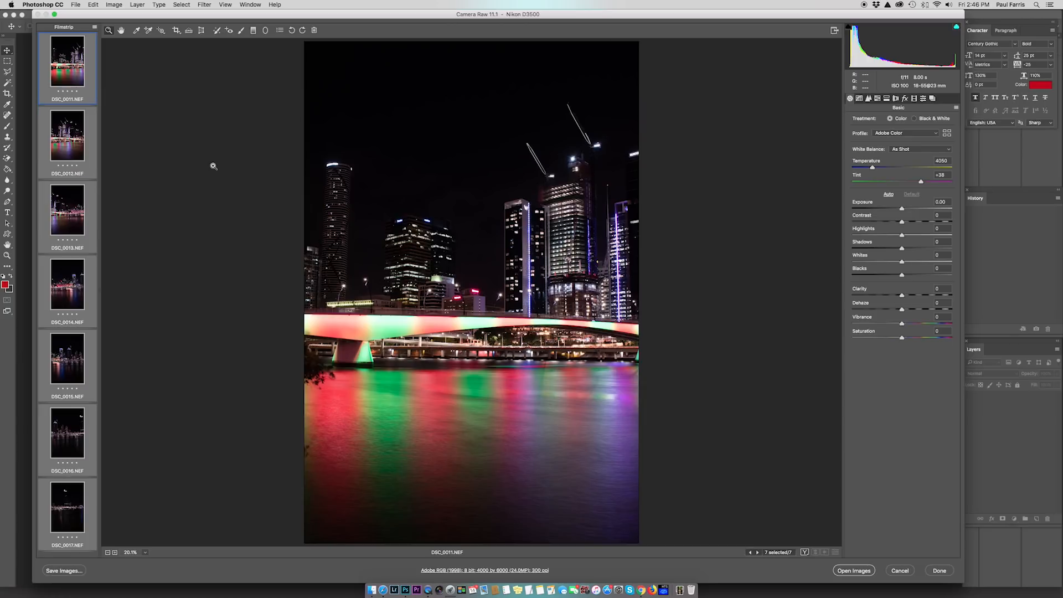
pyautogui.moveTo(495, 255)
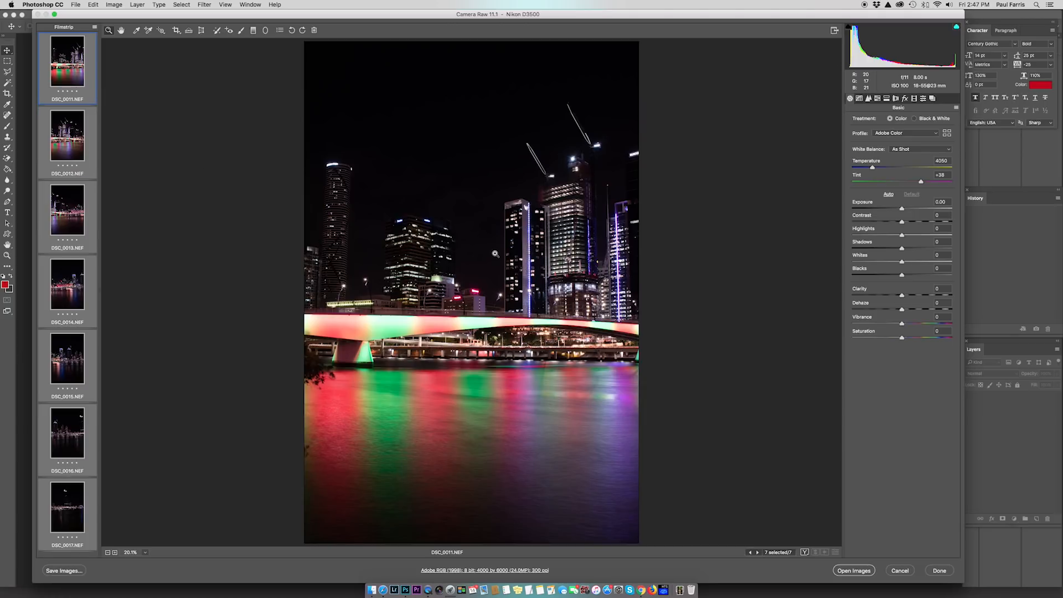
pyautogui.moveTo(789, 183)
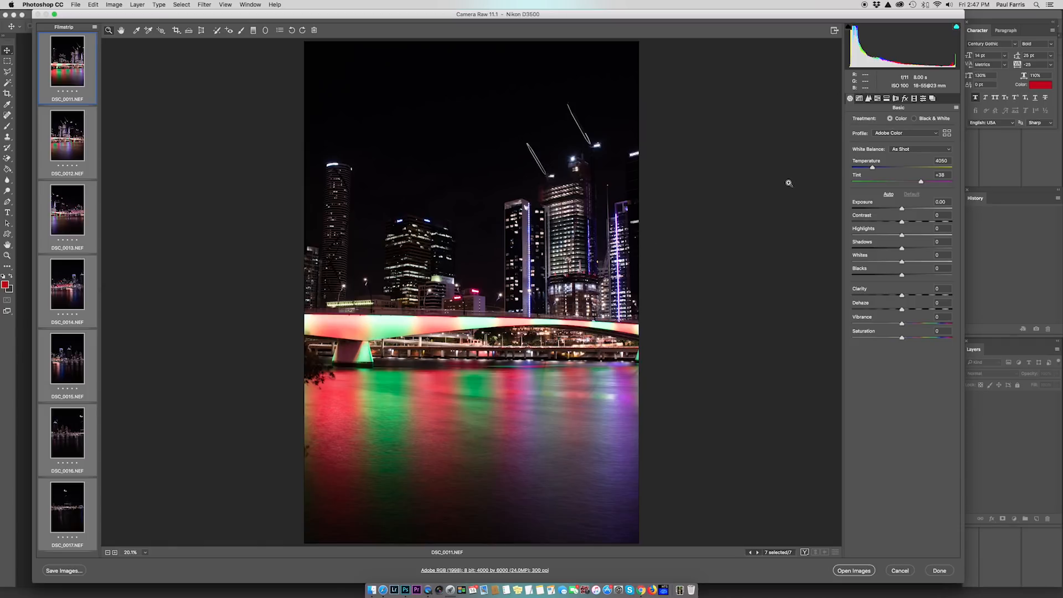
pyautogui.moveTo(719, 195)
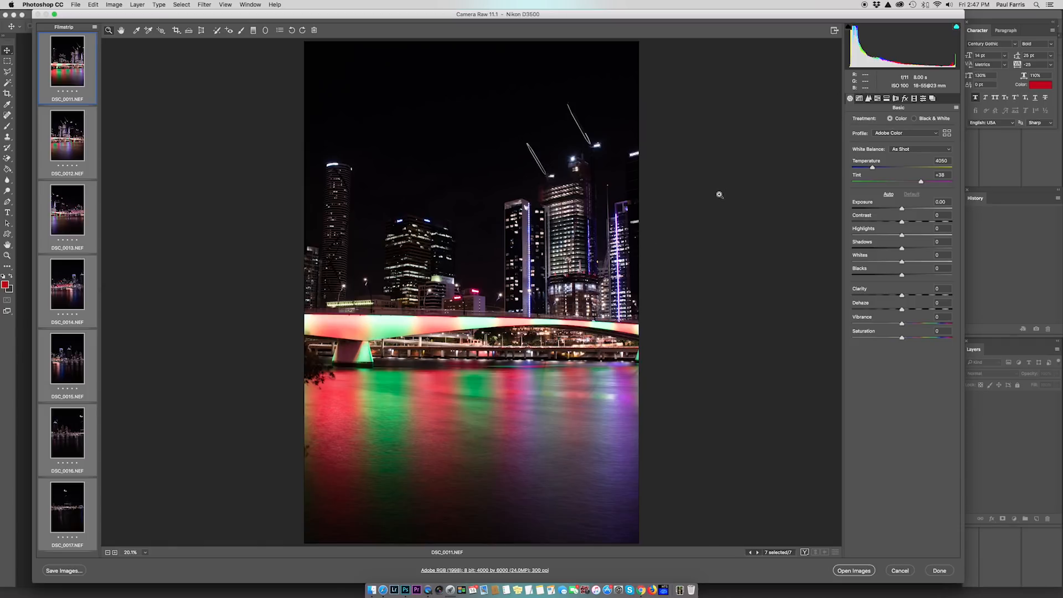
pyautogui.moveTo(794, 227)
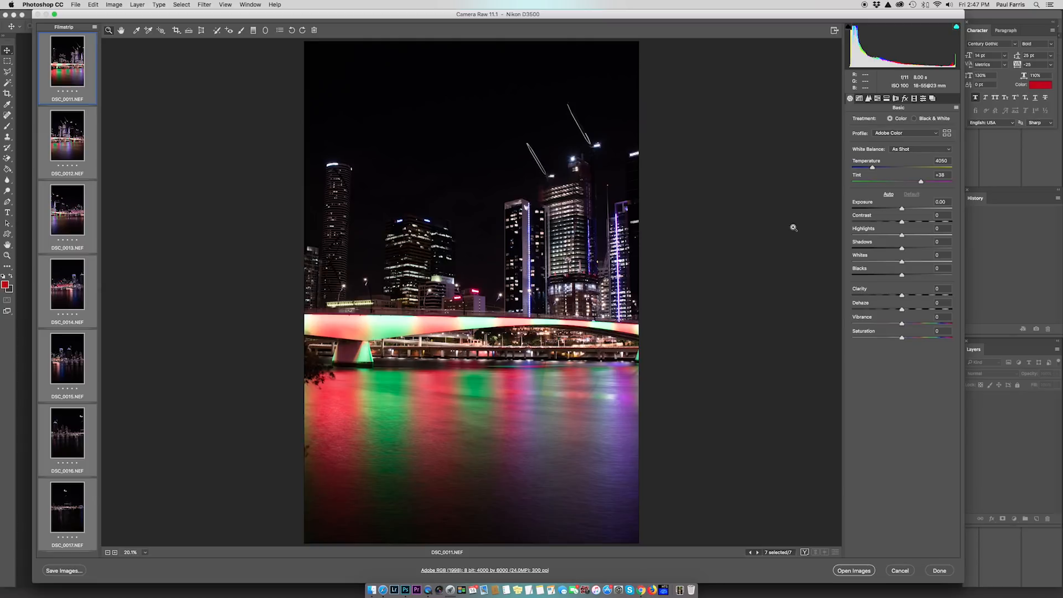
pyautogui.moveTo(880, 227)
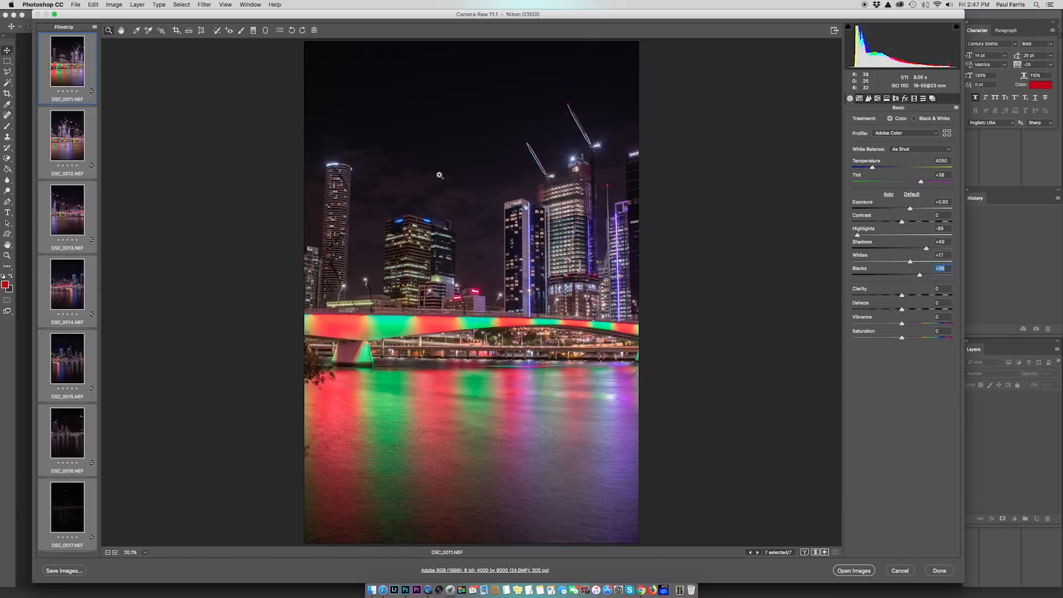
pyautogui.moveTo(467, 197)
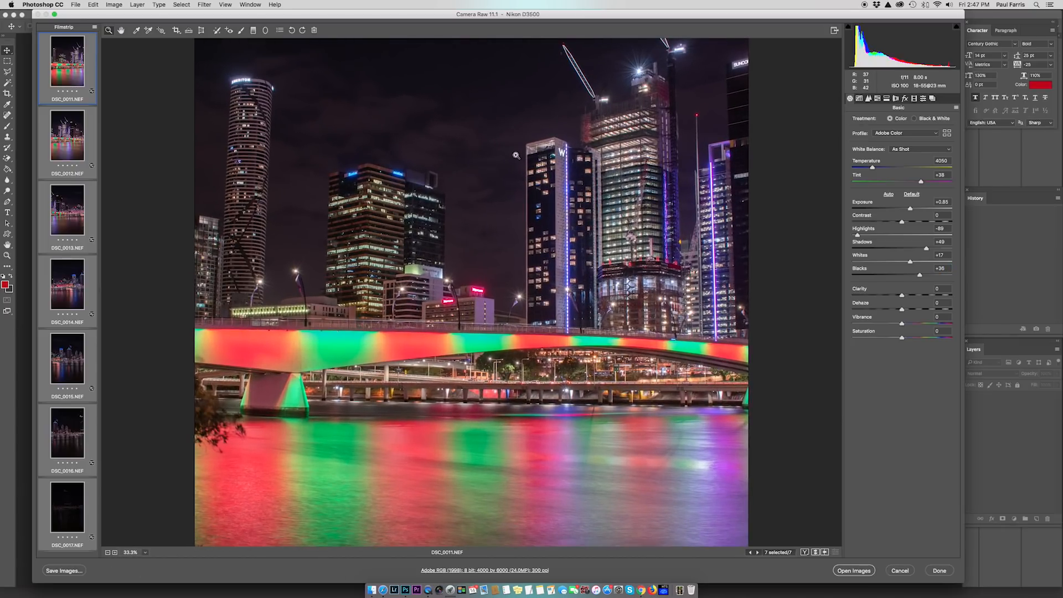
pyautogui.moveTo(836, 343)
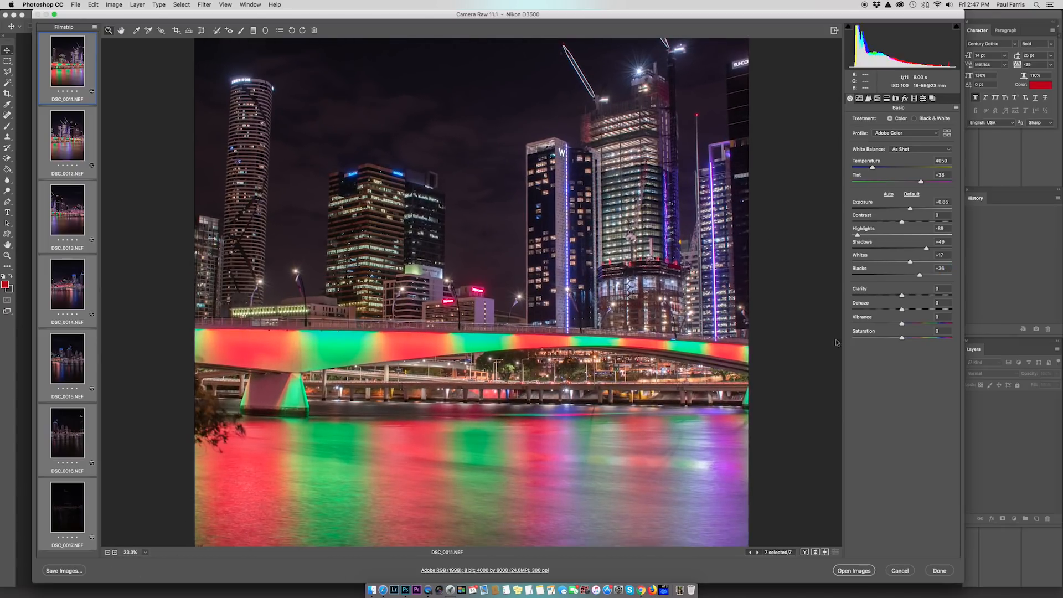
pyautogui.moveTo(708, 318)
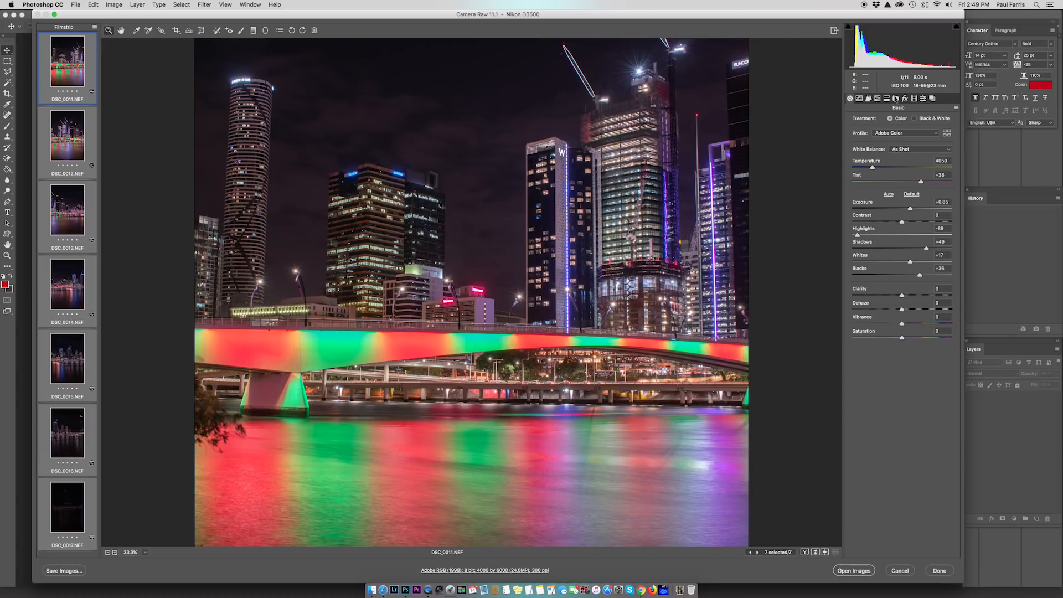
pyautogui.moveTo(896, 98)
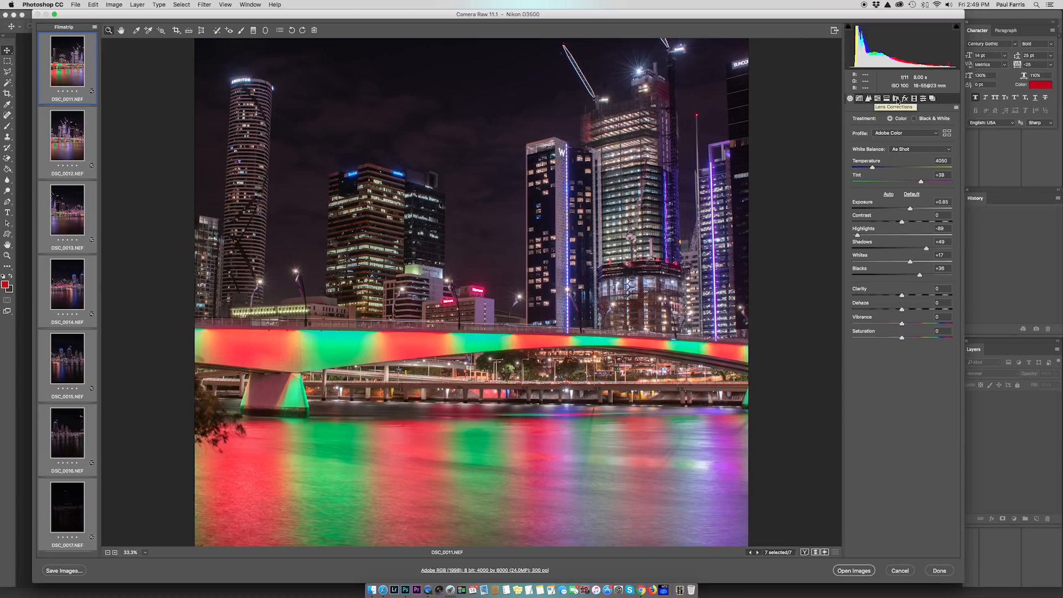
# - Enable lens profile corrections, toggling them off and on to compare the result
pyautogui.click(896, 98)
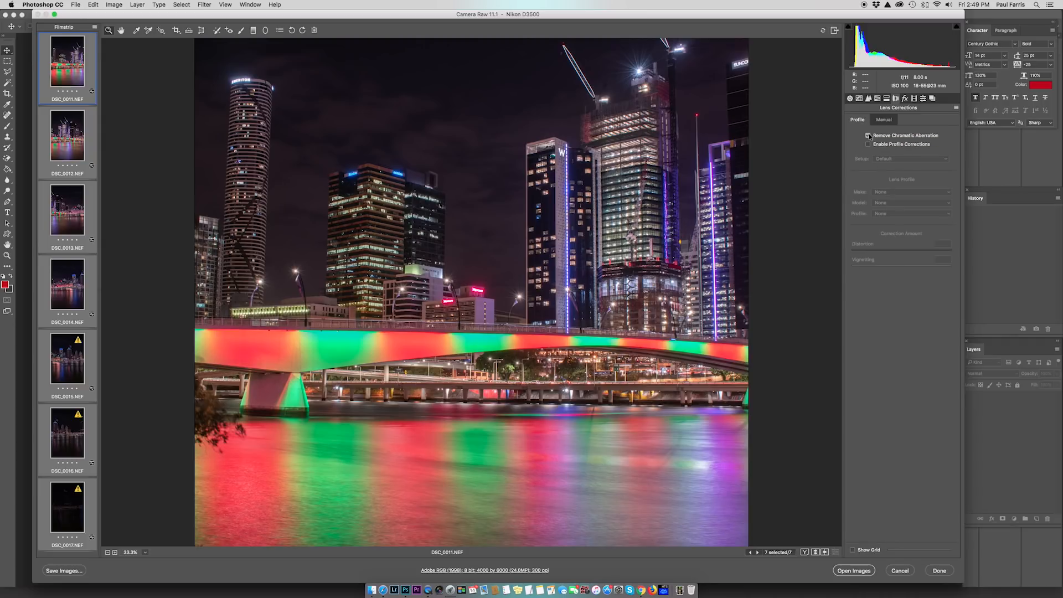
pyautogui.click(869, 144)
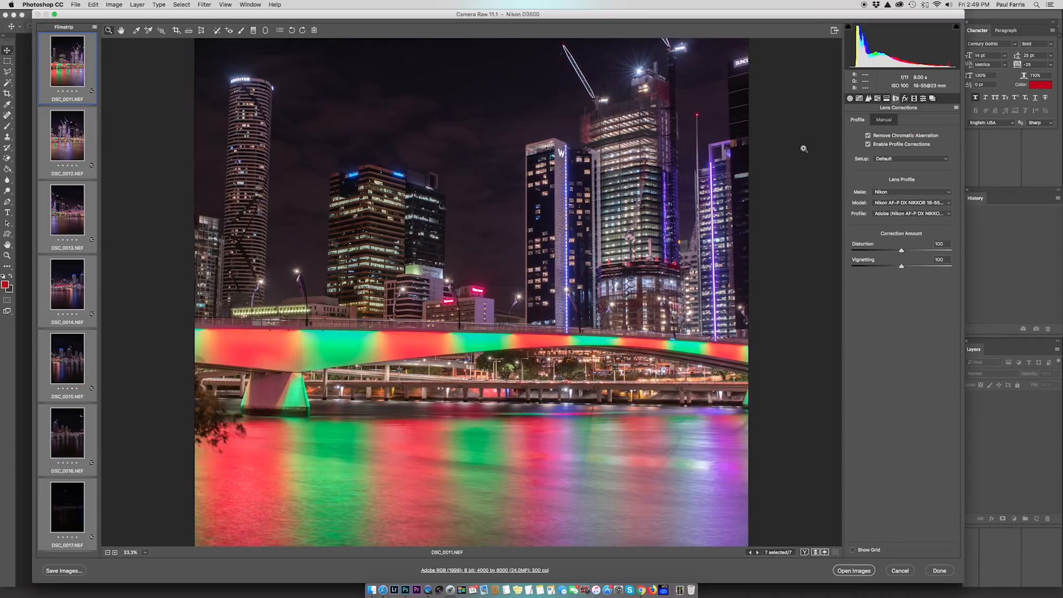
pyautogui.moveTo(809, 179)
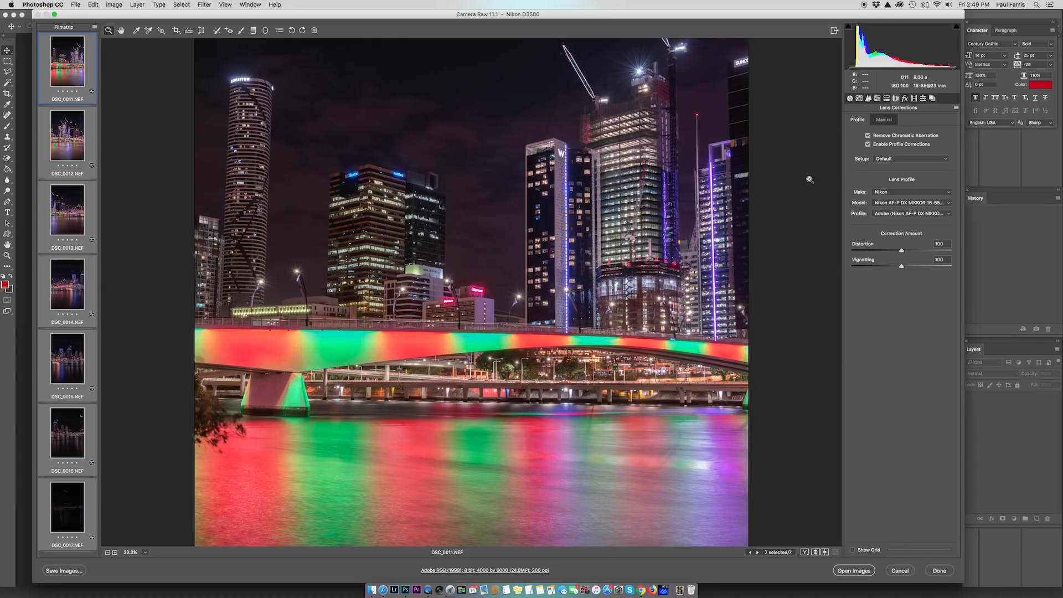
pyautogui.moveTo(814, 176)
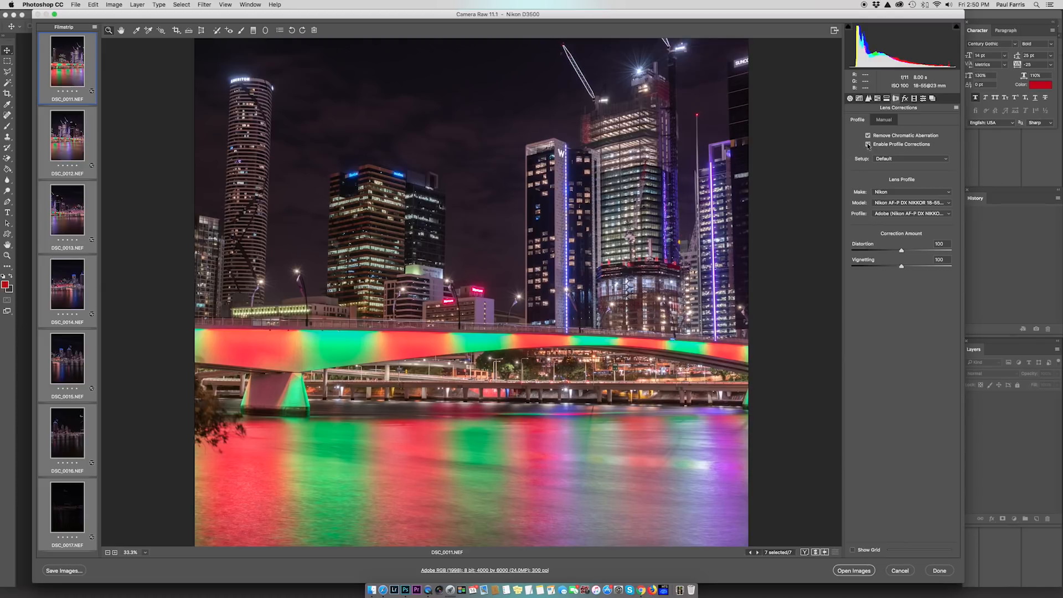
pyautogui.click(869, 145)
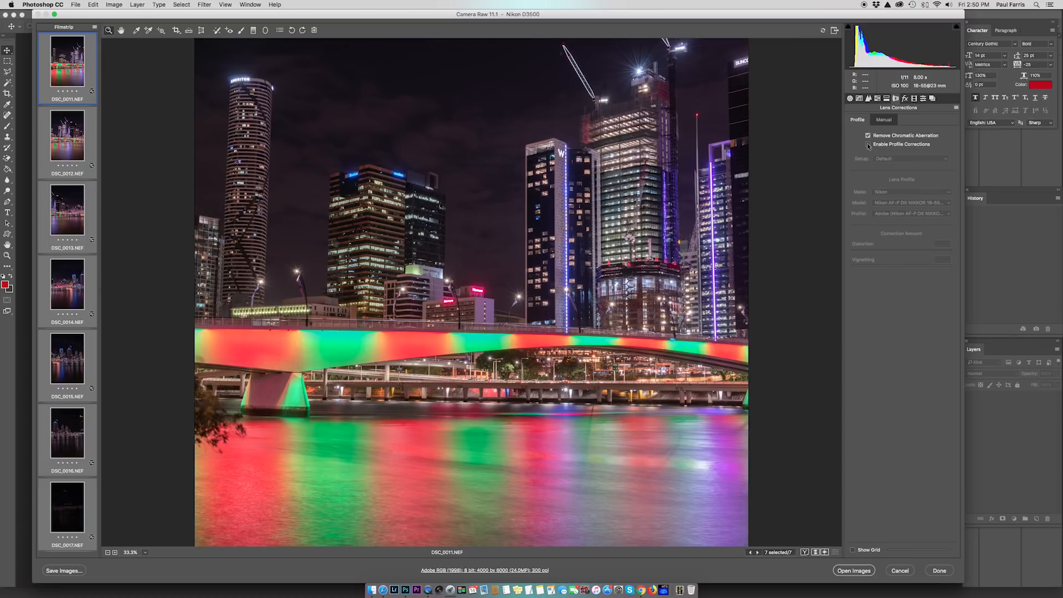
pyautogui.click(868, 144)
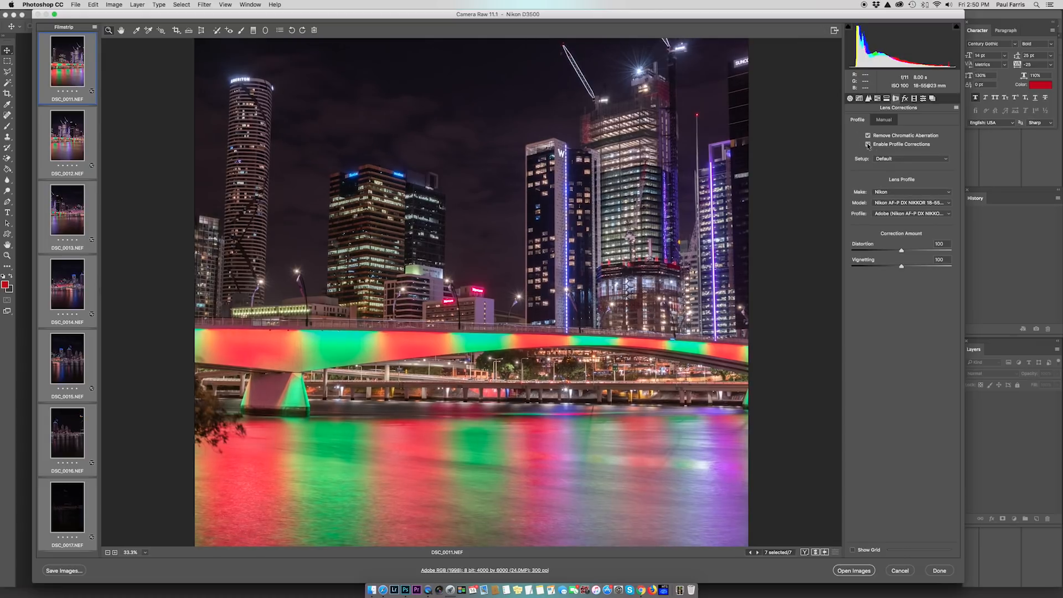
pyautogui.click(868, 145)
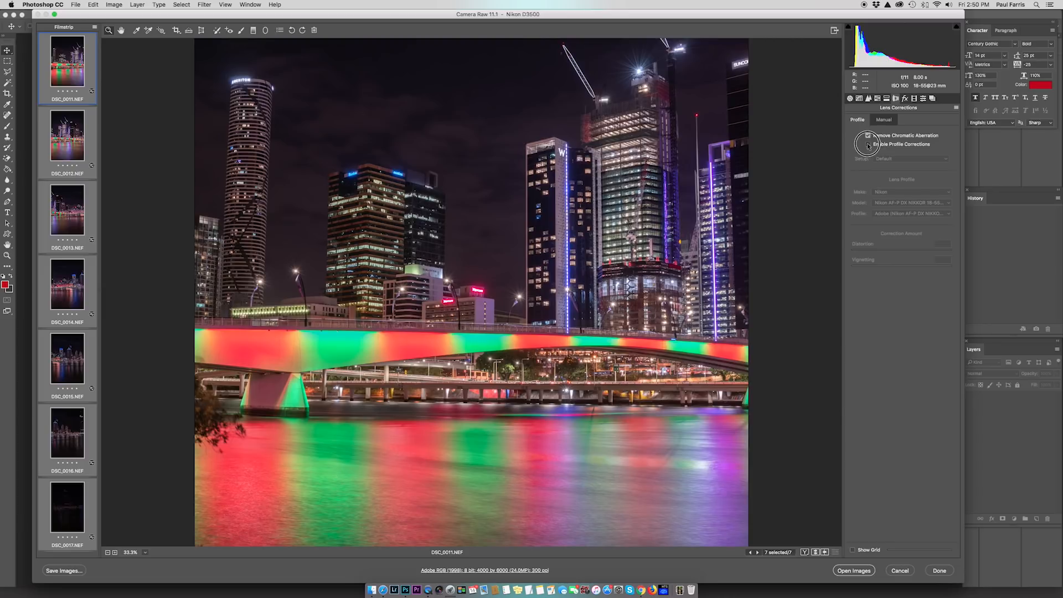
pyautogui.click(869, 144)
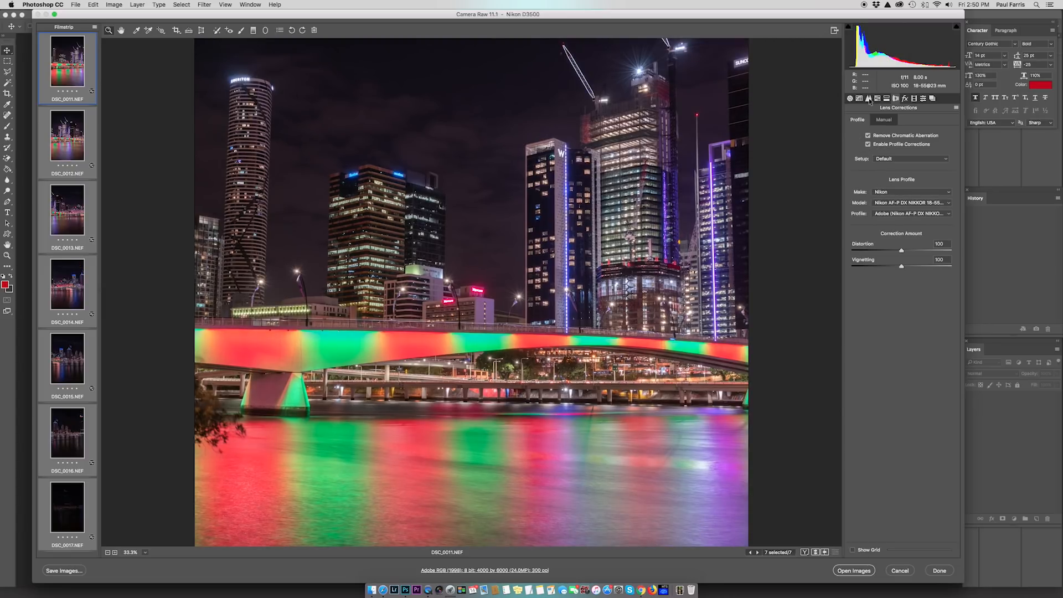
pyautogui.click(877, 99)
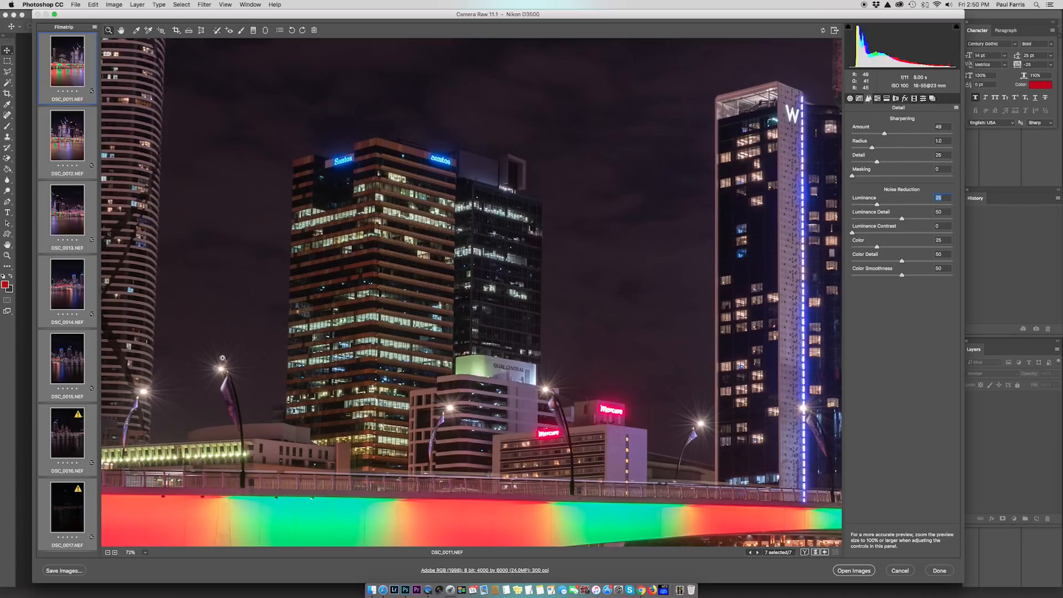
# - Zoom the preview out to fit and open all seven edited photos in Photoshop
pyautogui.click(107, 553)
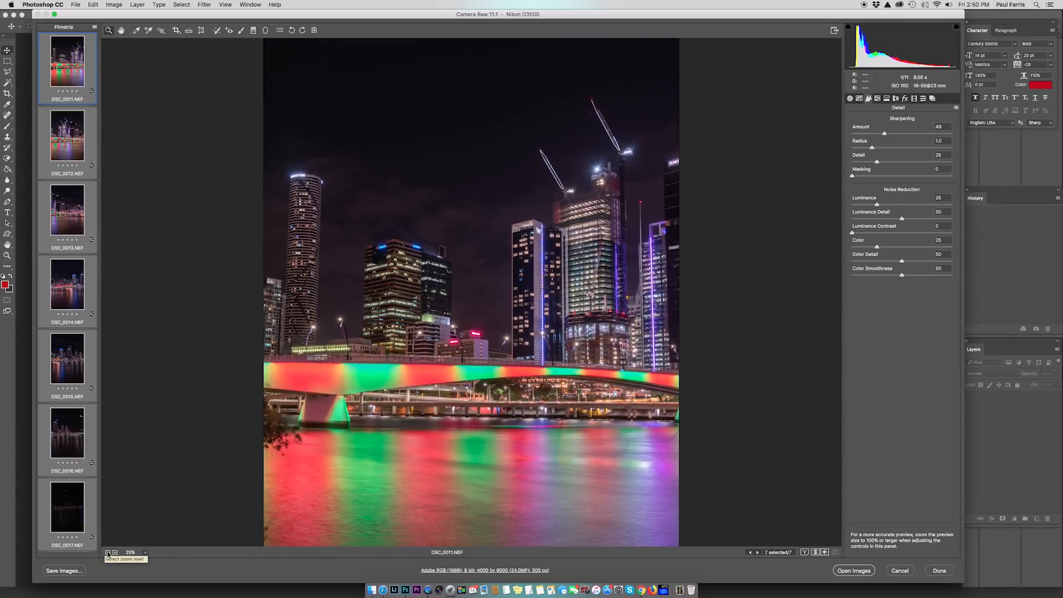
pyautogui.click(108, 552)
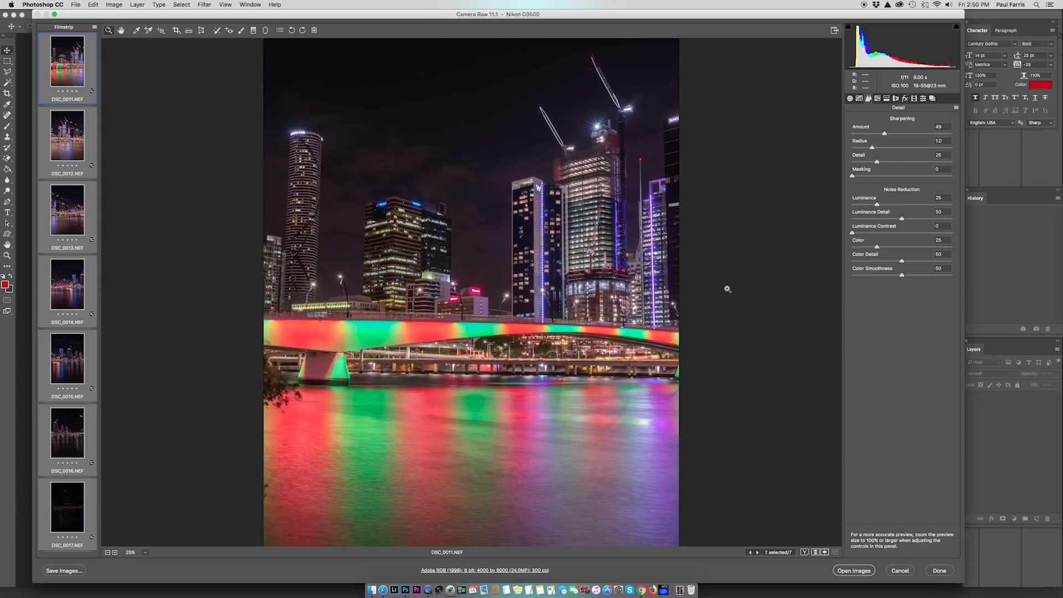
pyautogui.moveTo(836, 531)
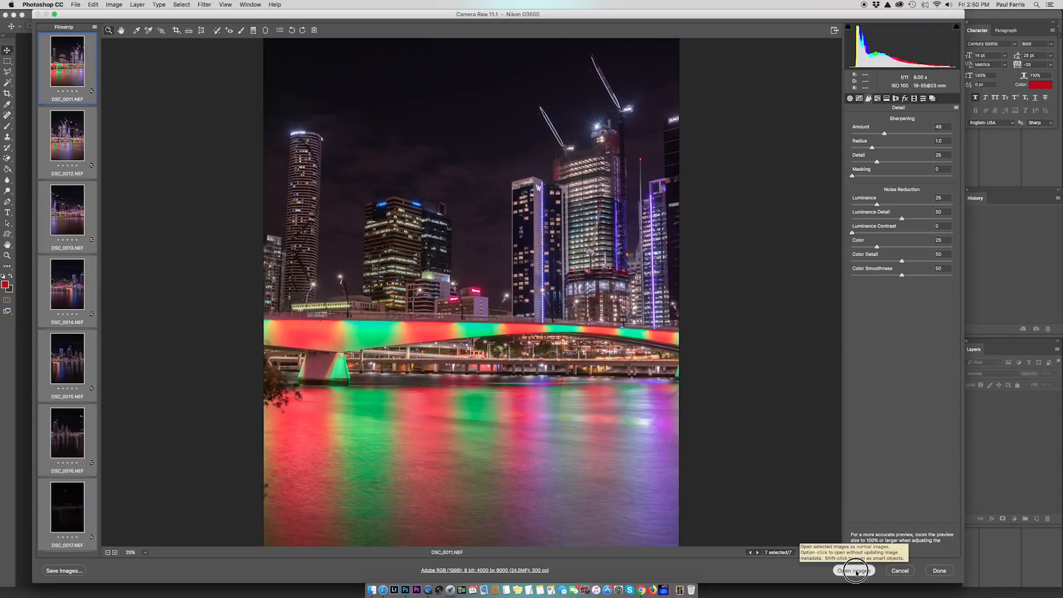
pyautogui.click(852, 571)
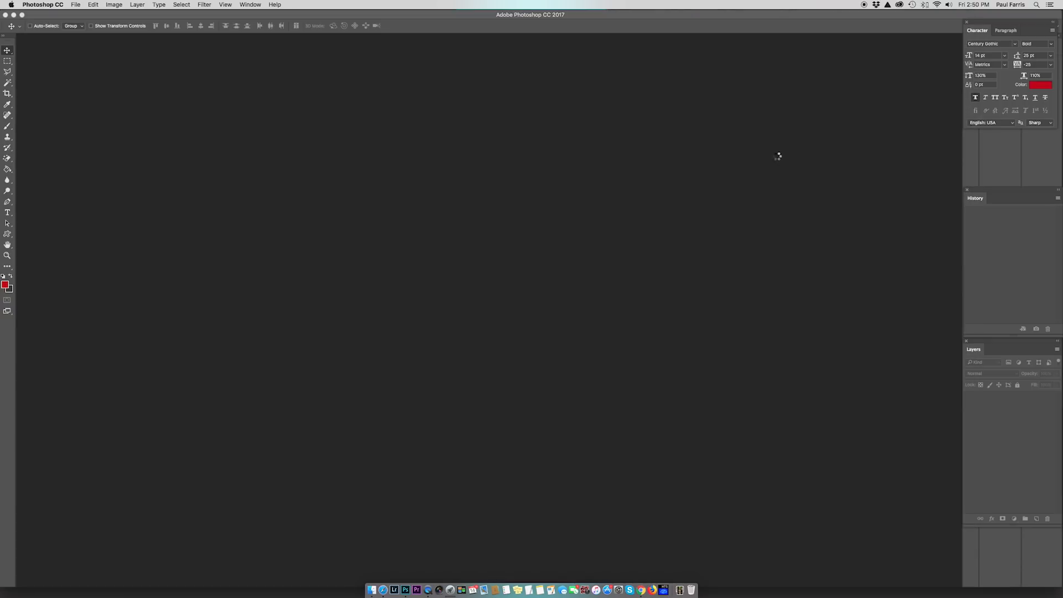
pyautogui.moveTo(777, 157)
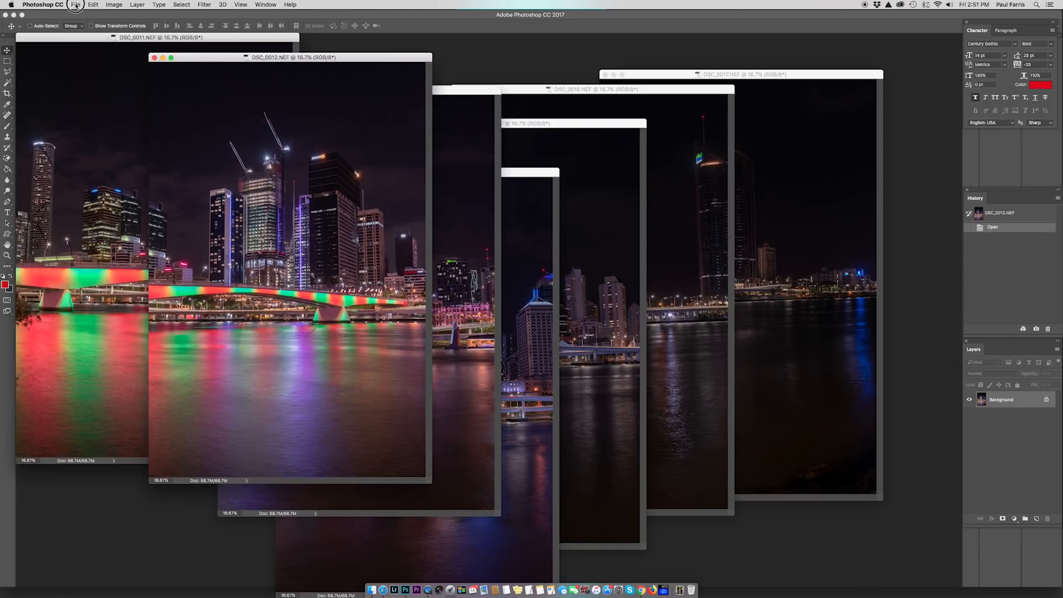
# - Open the File menu to reach the Automate commands
pyautogui.click(75, 5)
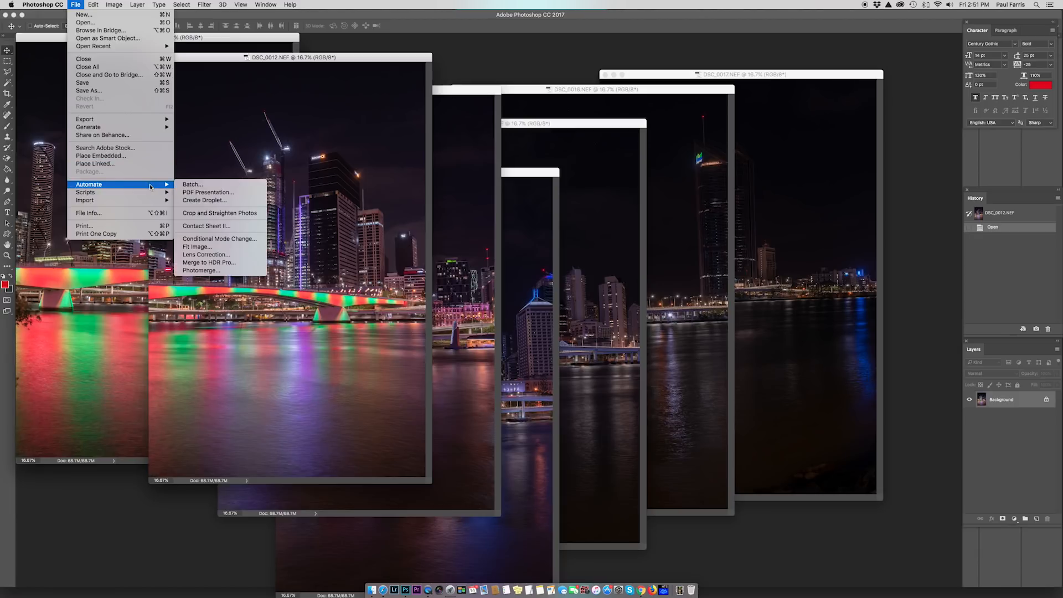
# - Photomerge all open files with Vignette Removal and Geometric Distortion Correction enabled
pyautogui.click(201, 270)
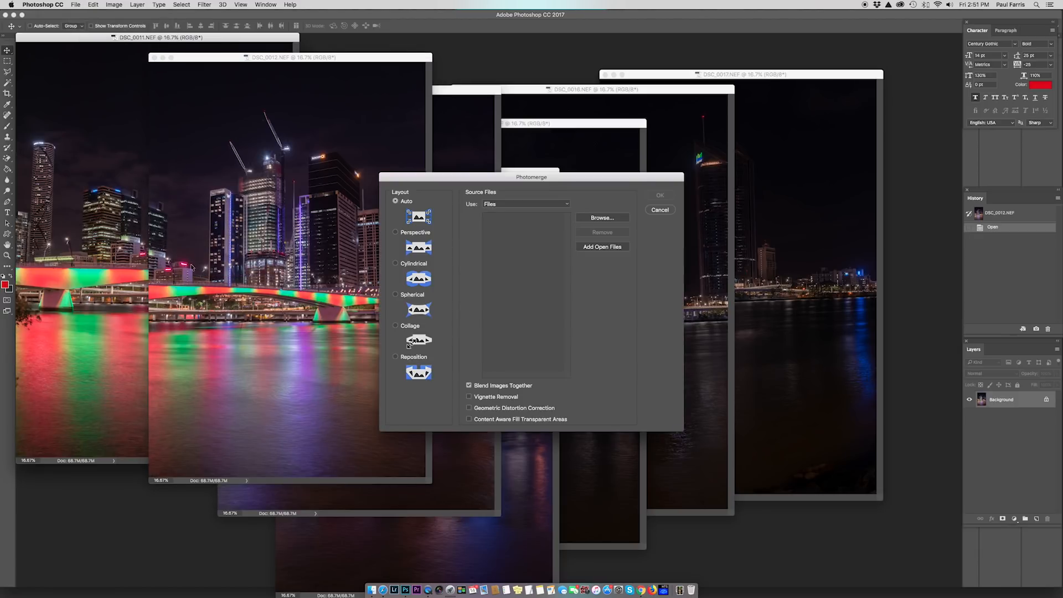
pyautogui.moveTo(633, 246)
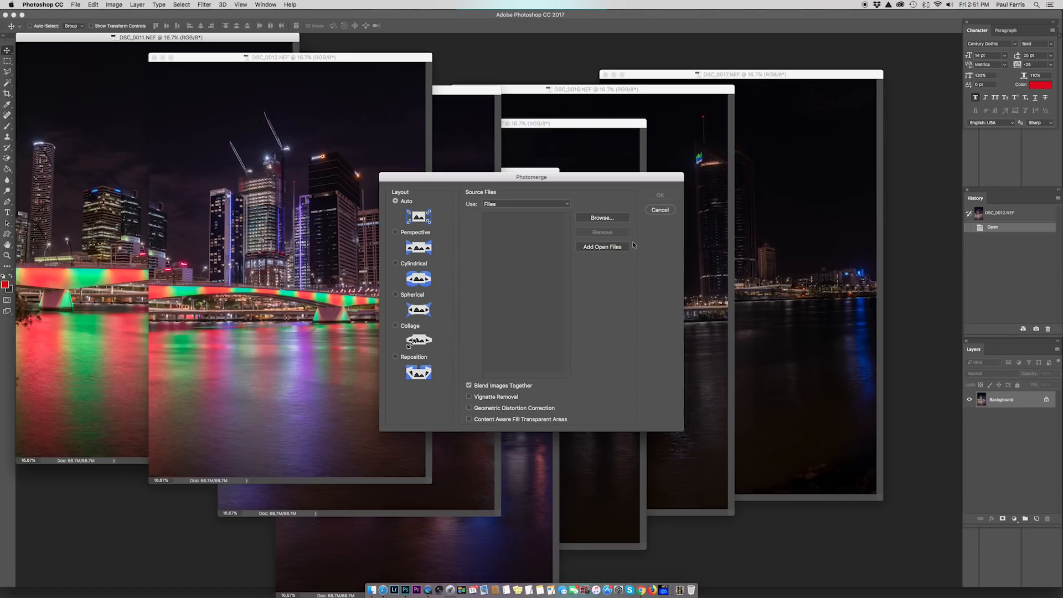
pyautogui.click(601, 246)
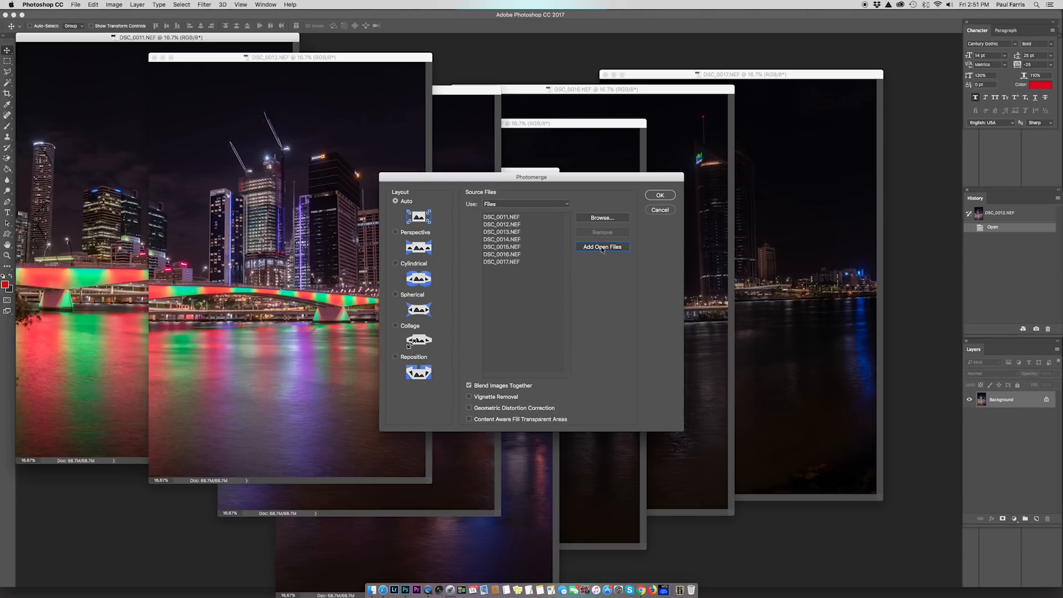
pyautogui.moveTo(481, 221)
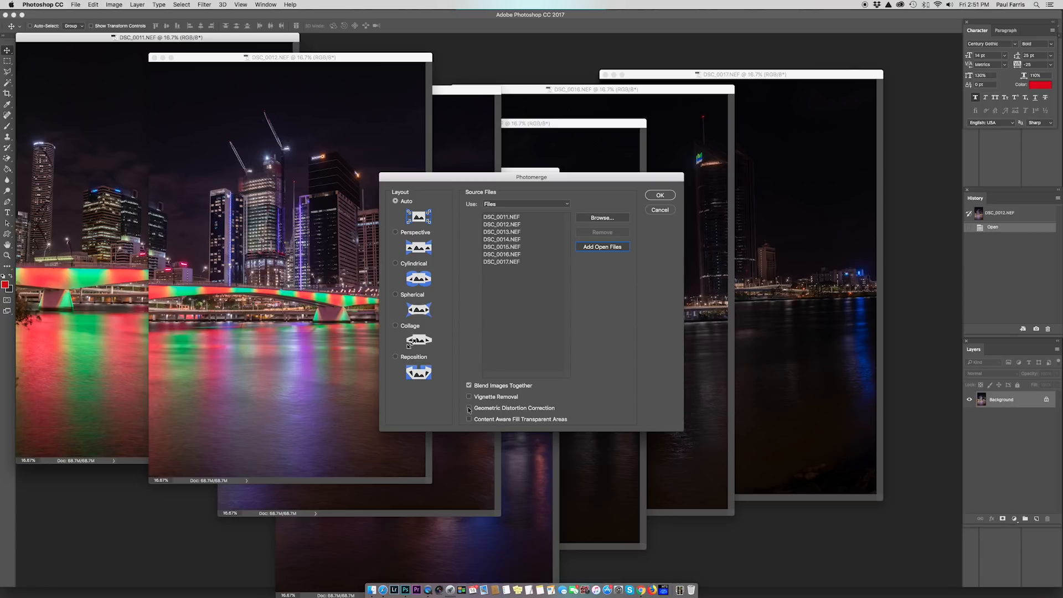
pyautogui.click(468, 397)
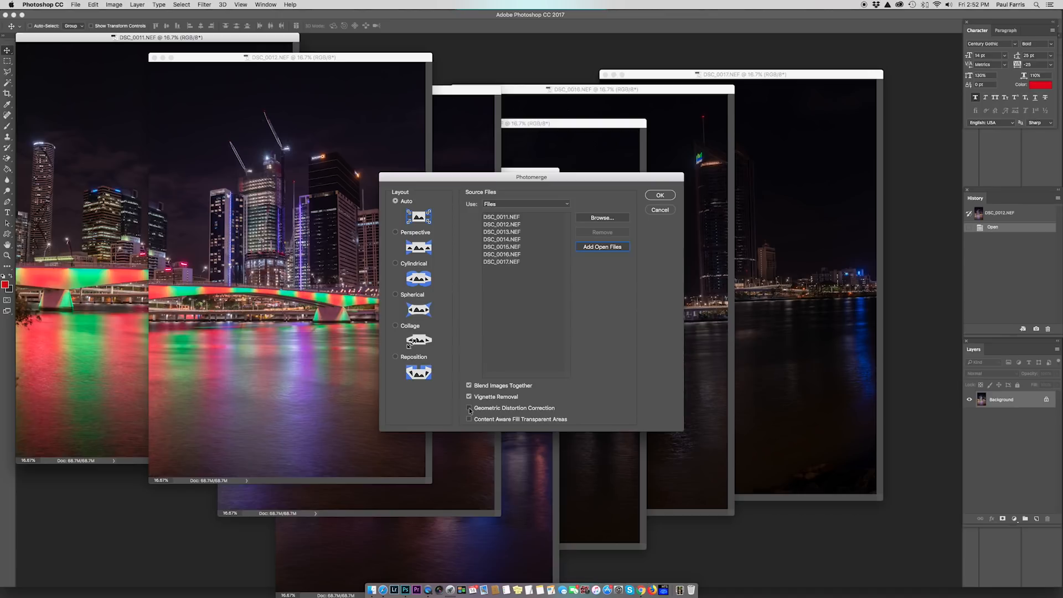
pyautogui.click(468, 407)
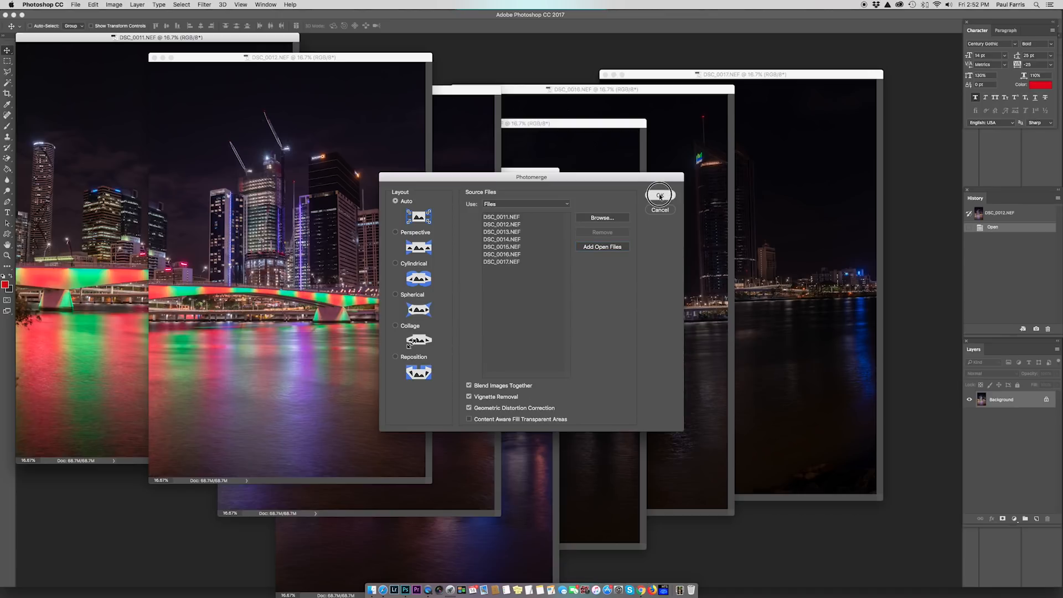
pyautogui.click(659, 196)
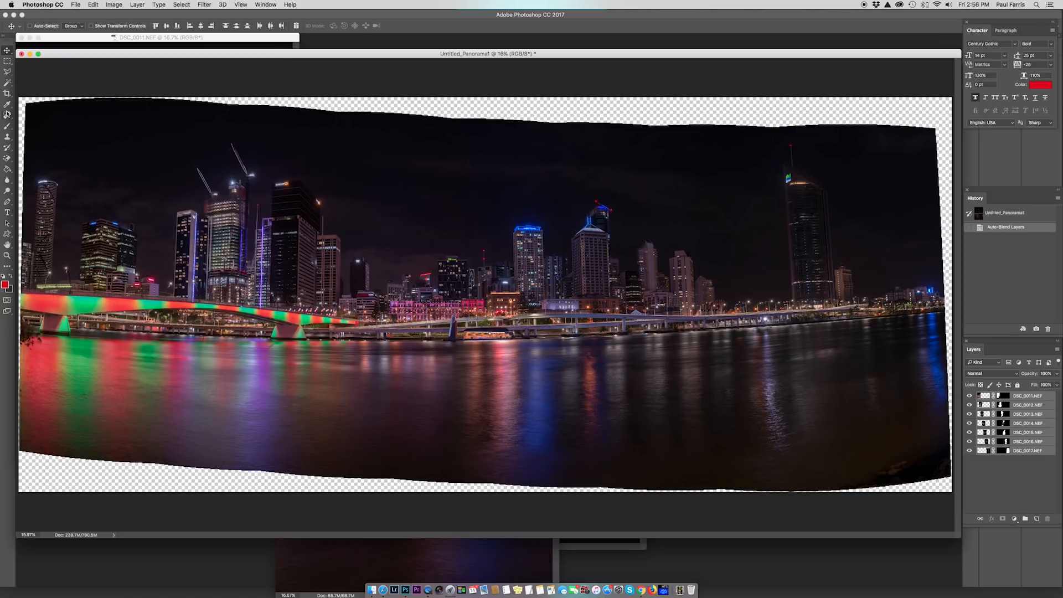
# - Crop the panorama inside its edges to remove the transparent borders
pyautogui.click(6, 94)
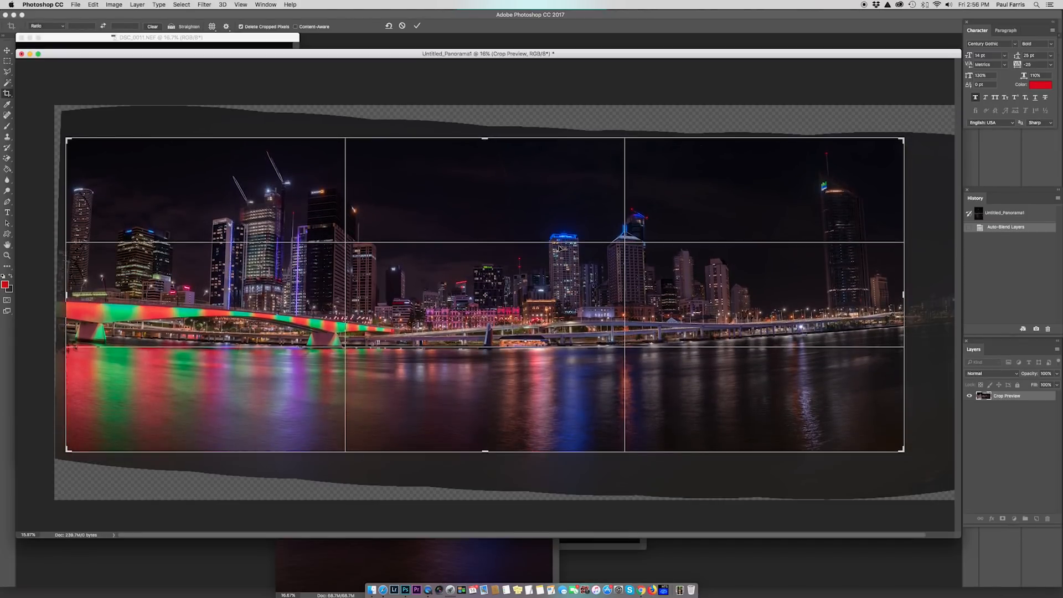
pyautogui.click(417, 26)
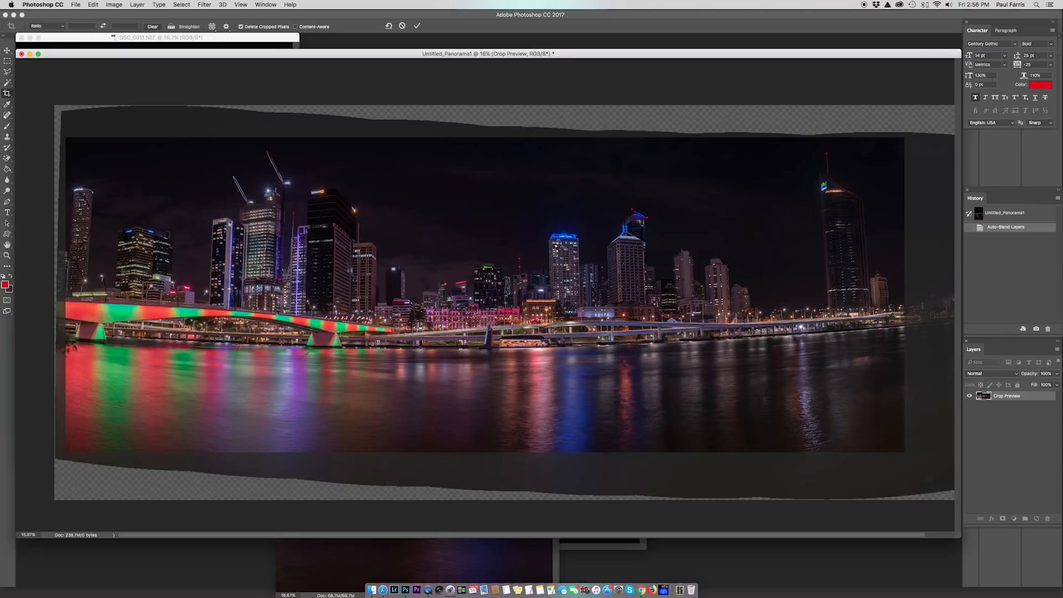
pyautogui.click(417, 26)
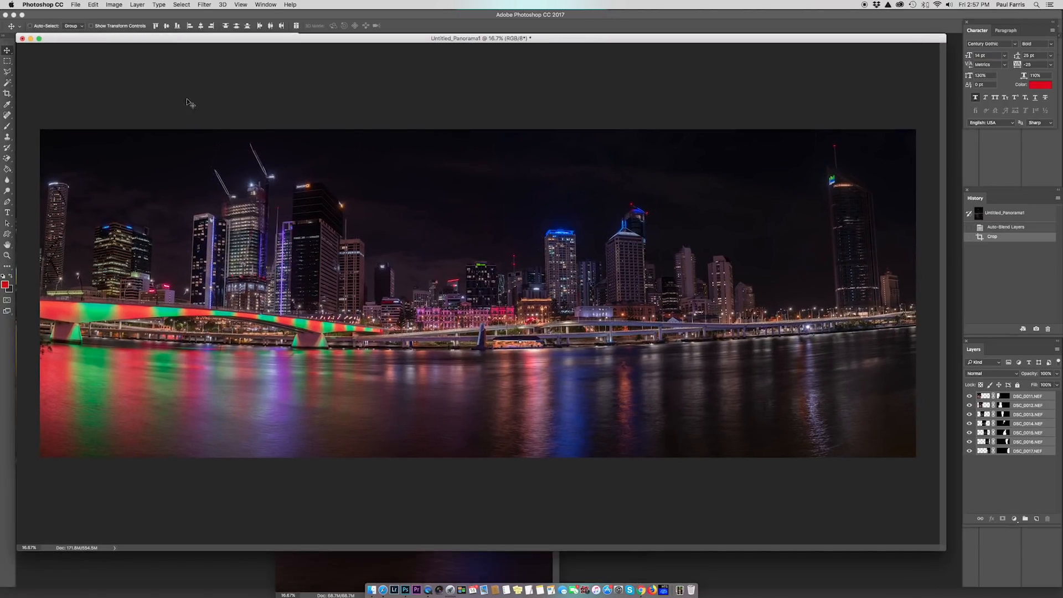
pyautogui.moveTo(703, 86)
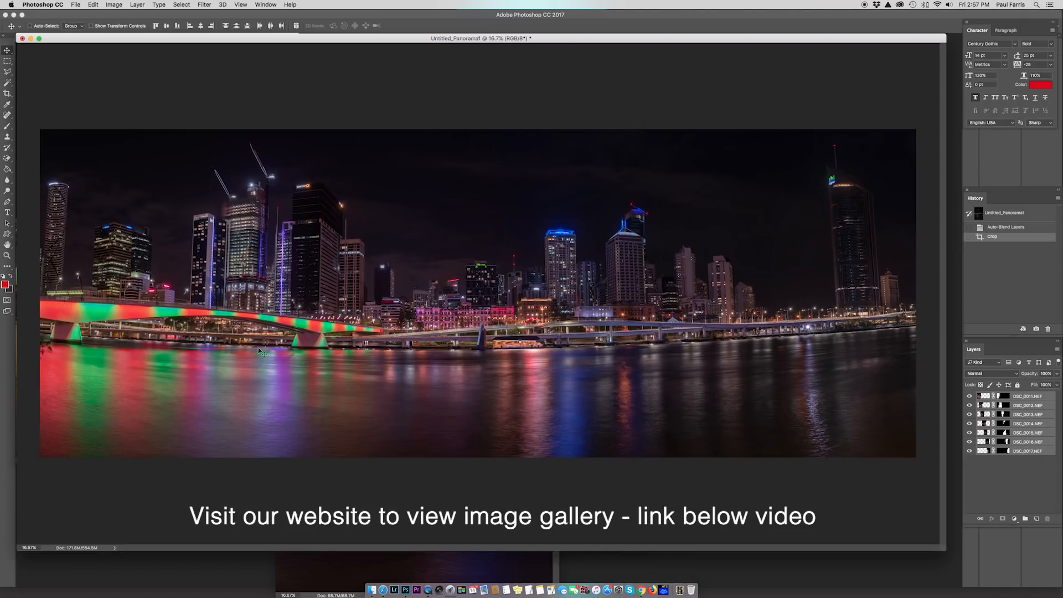
pyautogui.moveTo(458, 391)
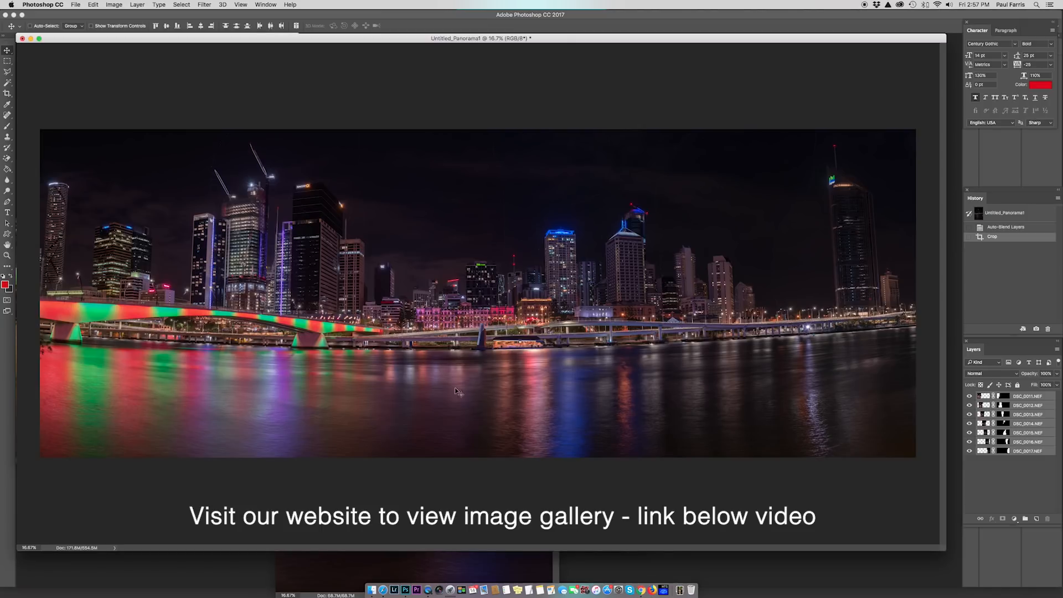
pyautogui.moveTo(773, 75)
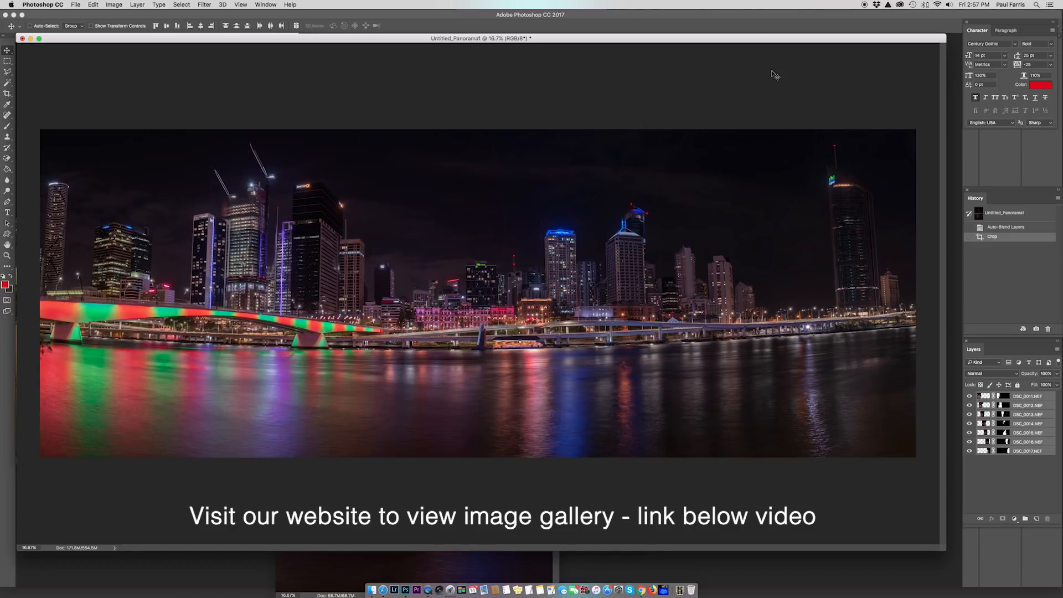
pyautogui.moveTo(179, 12)
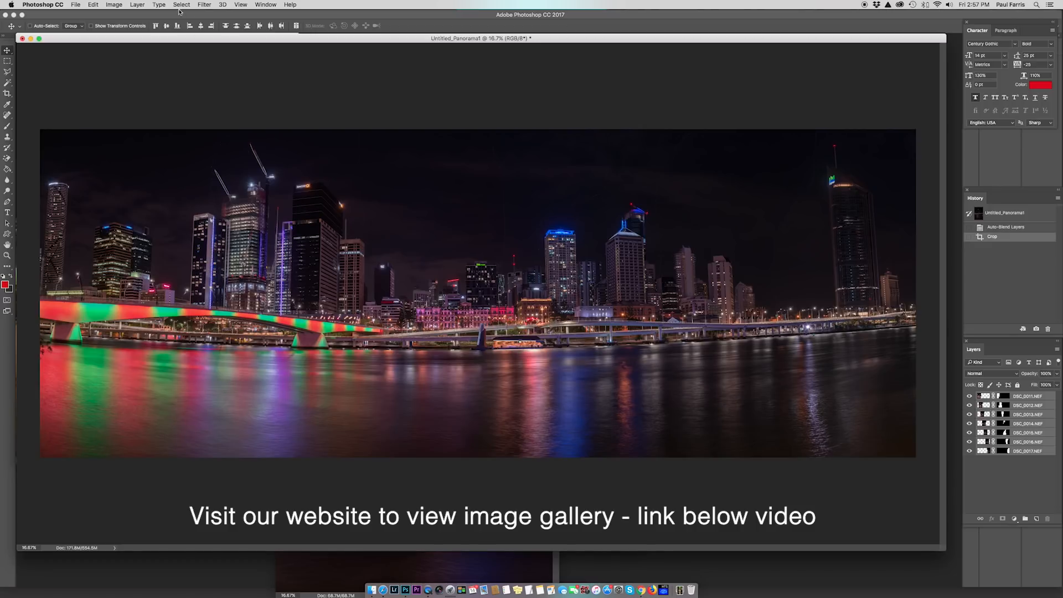